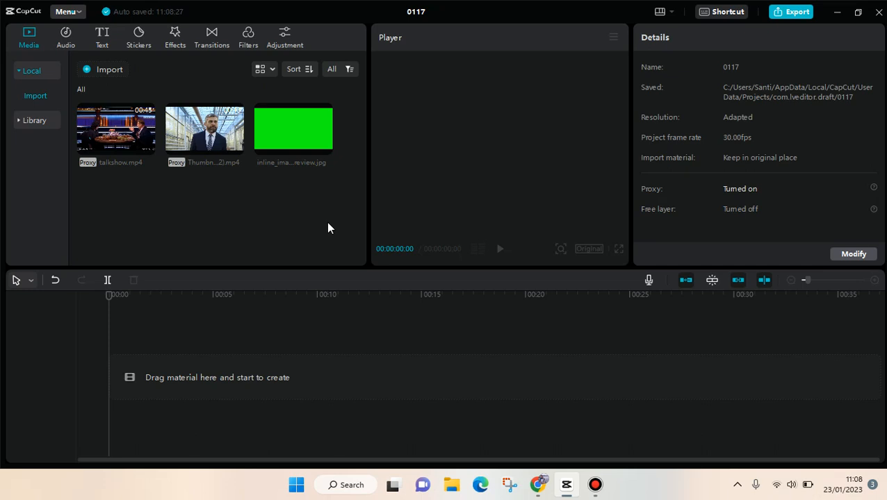
pyautogui.moveTo(313, 284)
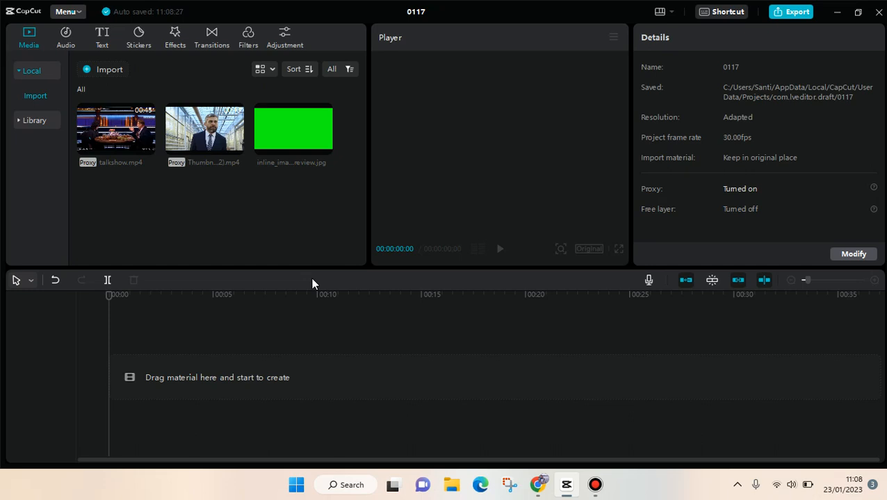
pyautogui.moveTo(318, 235)
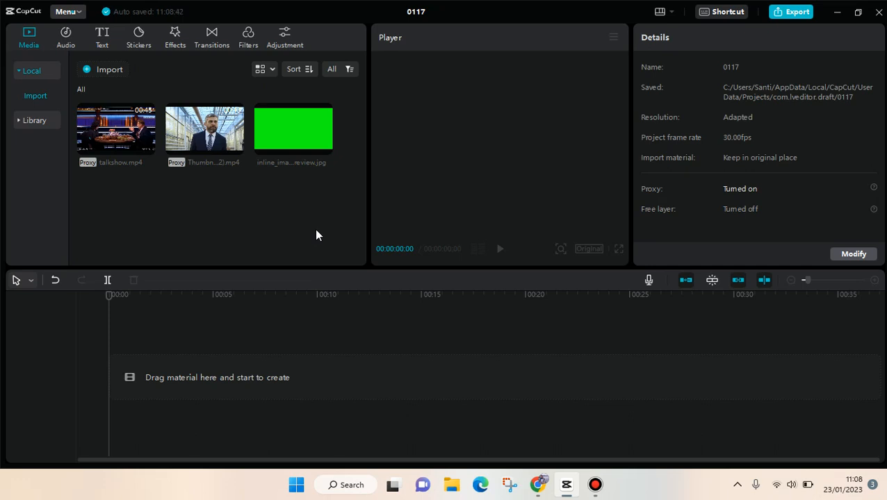
pyautogui.moveTo(287, 164)
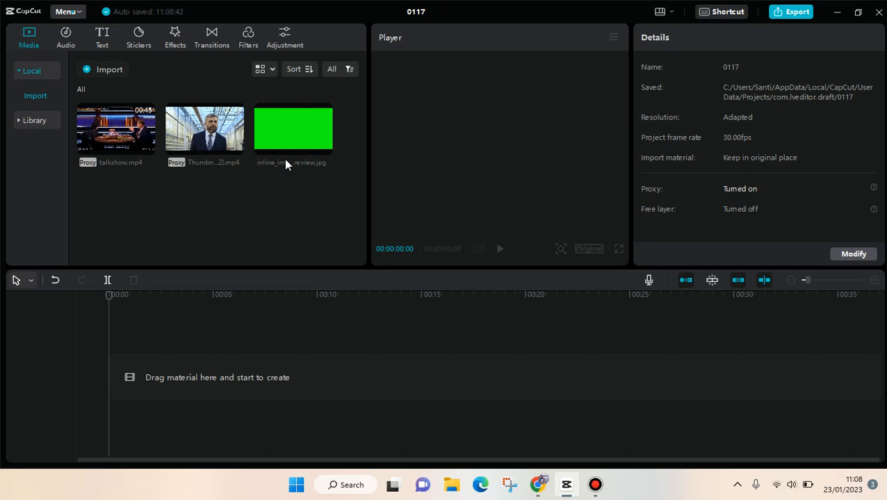
pyautogui.moveTo(310, 126)
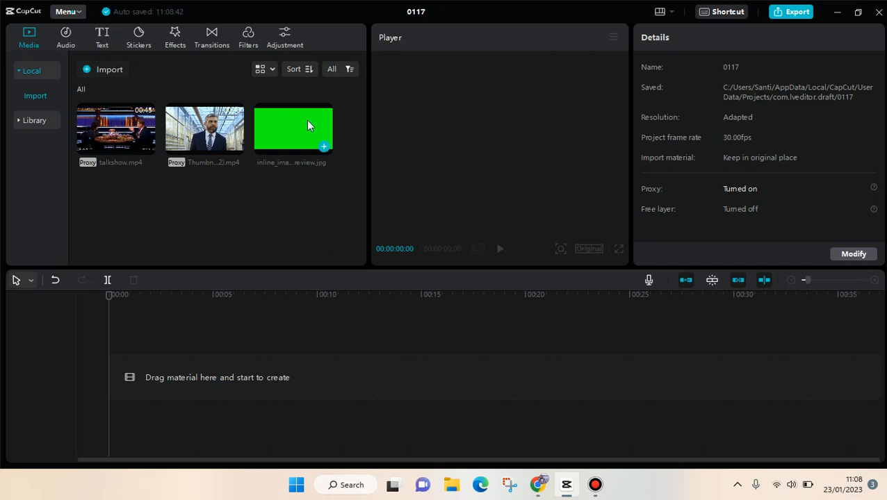
pyautogui.moveTo(296, 126)
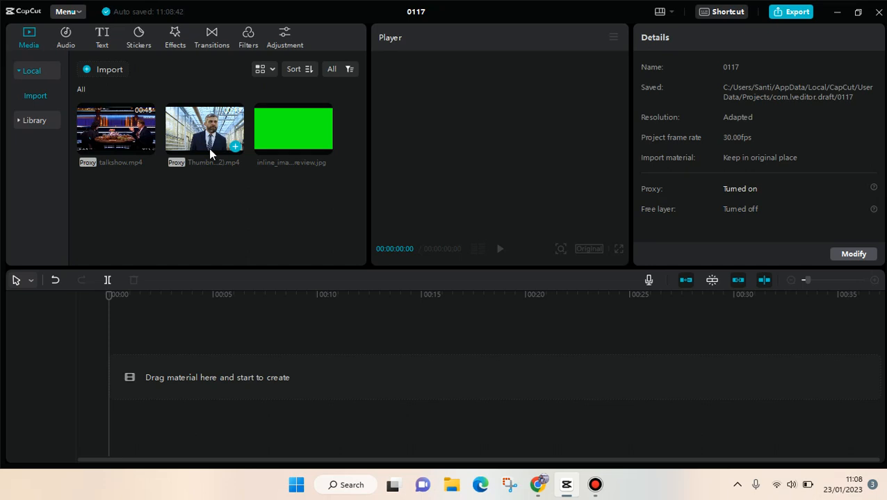
pyautogui.moveTo(334, 149)
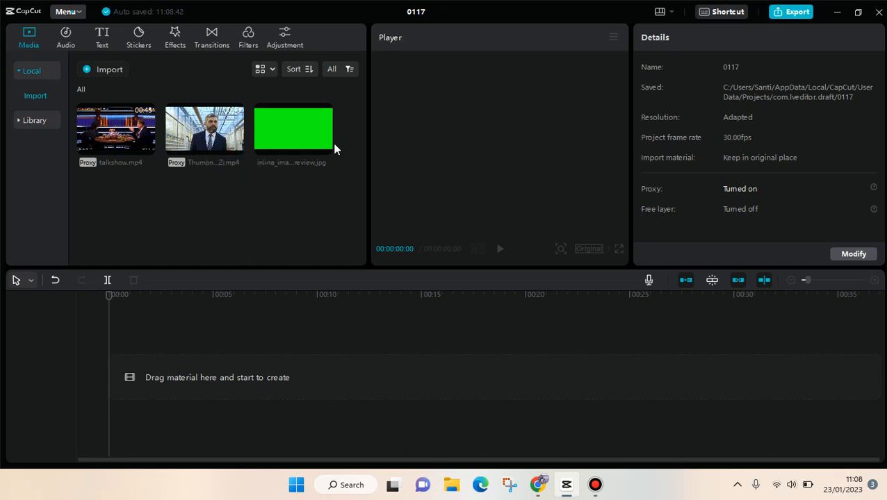
# Step: Add the green image and then the Thumbnail YT (2).mp4 video to the timeline
pyautogui.click(324, 147)
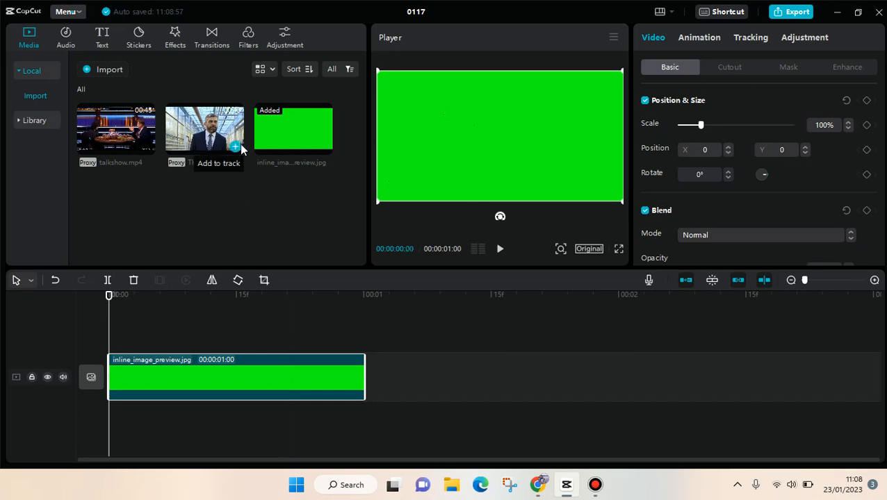
pyautogui.click(235, 146)
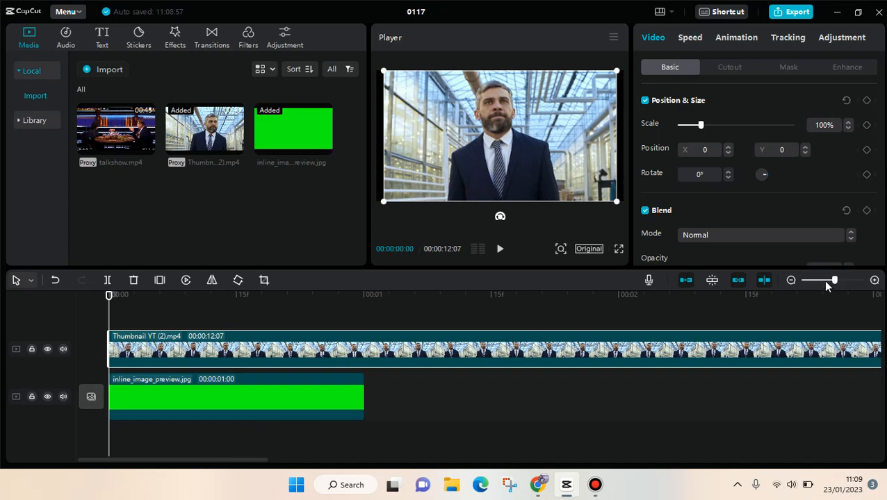
# Step: Extend the green image clip to the video's 12-second end and select the video clip
pyautogui.moveTo(834, 280); pyautogui.dragTo(808, 280)
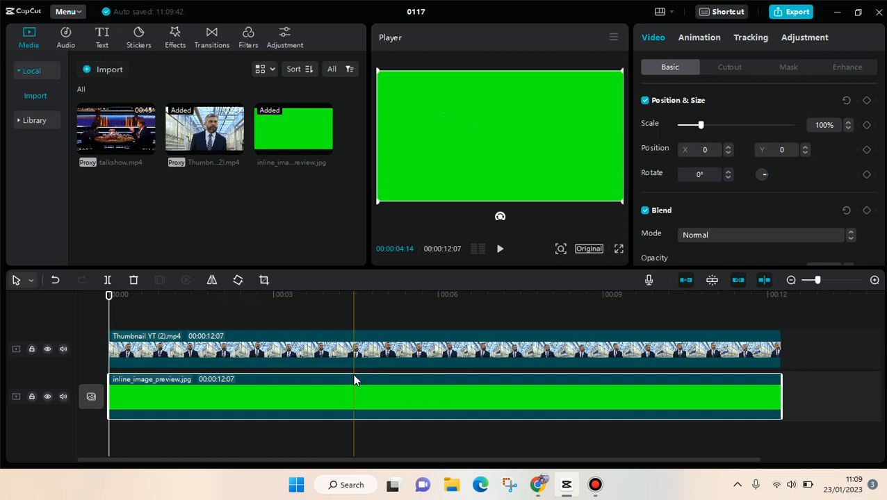
pyautogui.click(306, 349)
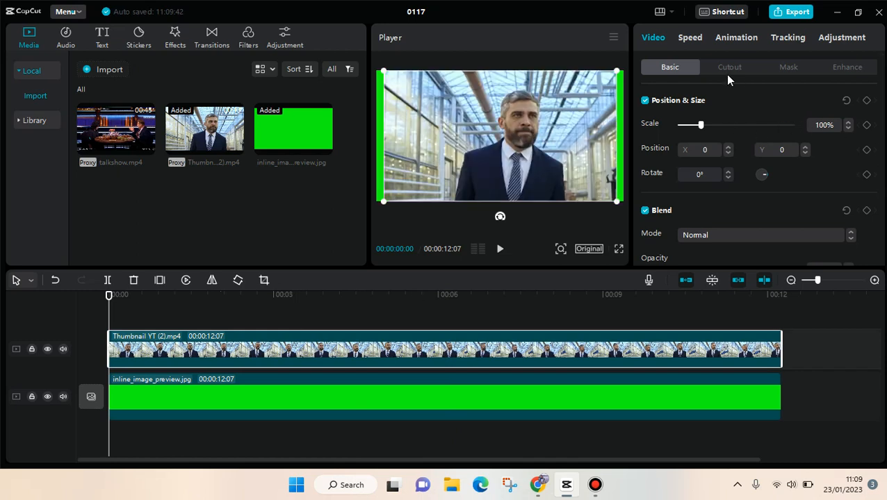
# Step: Enable Auto cutout on the man's video to remove its background
pyautogui.click(729, 66)
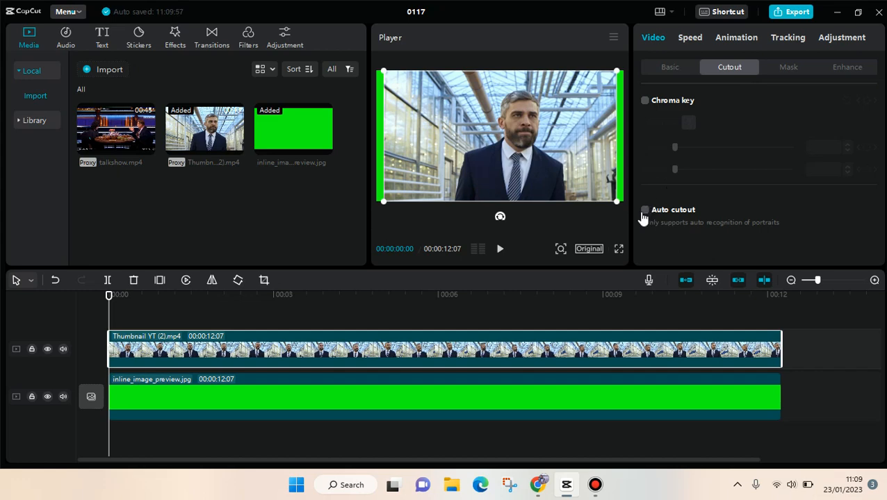
pyautogui.click(645, 209)
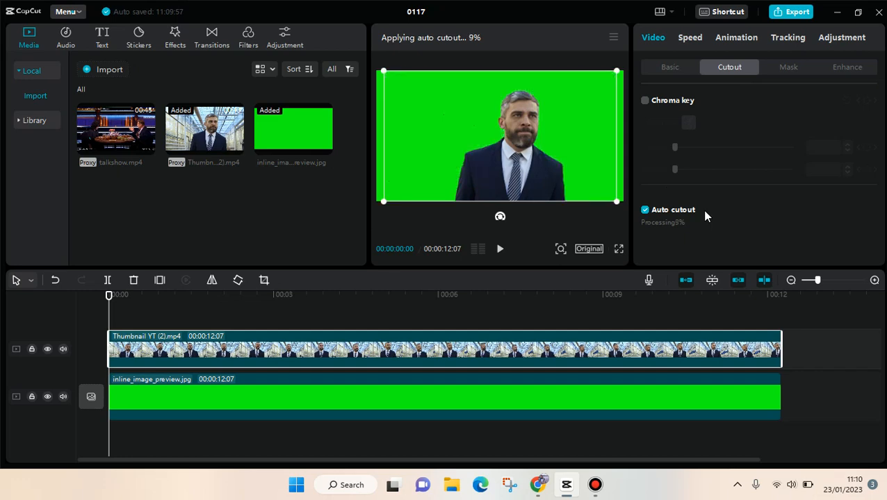
pyautogui.moveTo(503, 202)
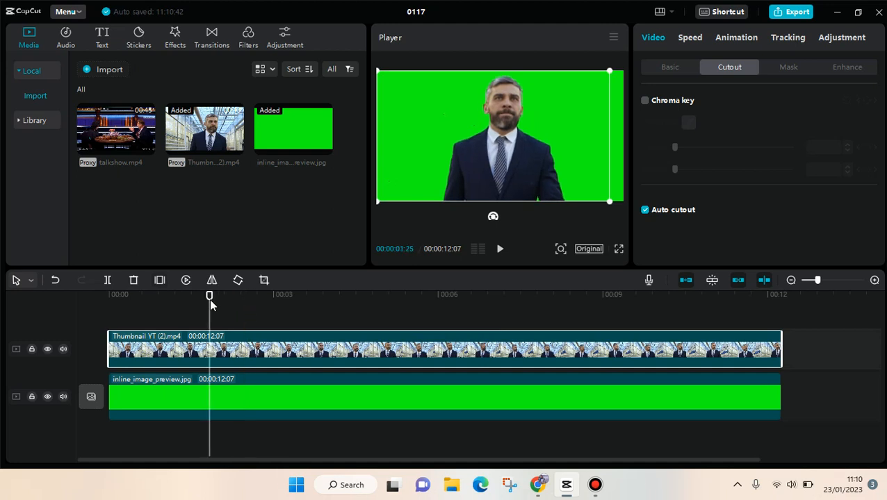
# Step: Play the preview of the man composited over the green background
pyautogui.click(500, 249)
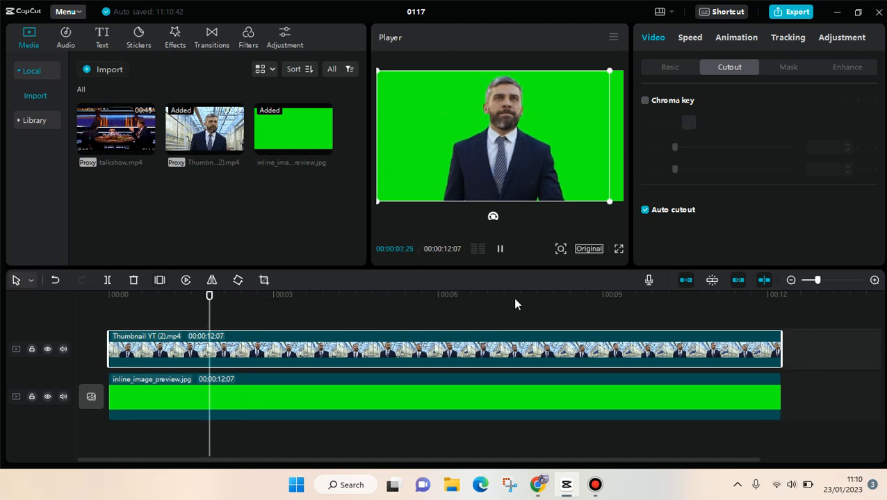